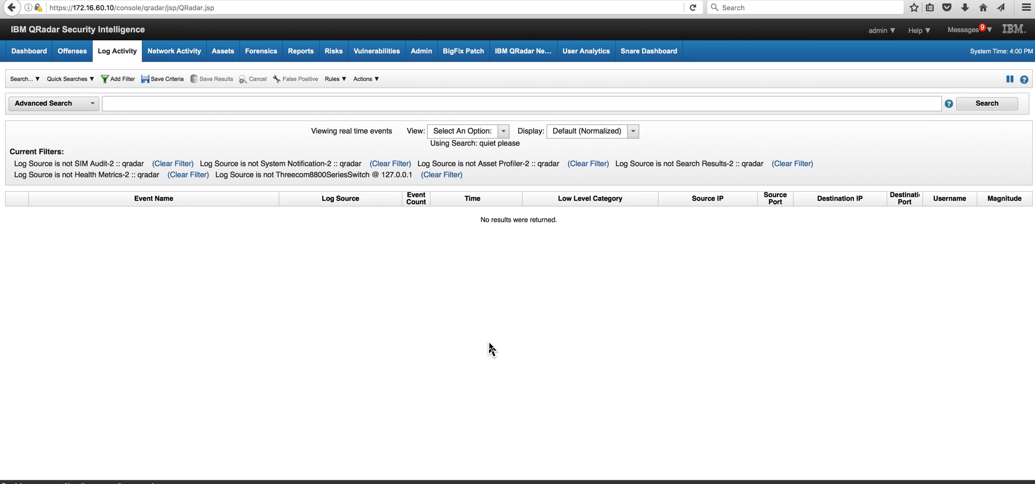
mouse_move(293, 299)
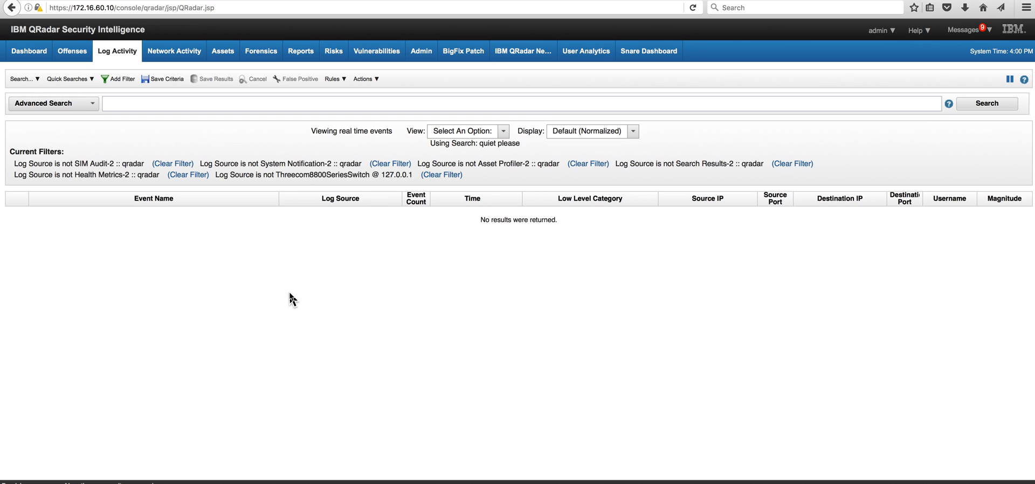
Glance at the Offenses list, then return to the Log Activity live event log
left_click(72, 51)
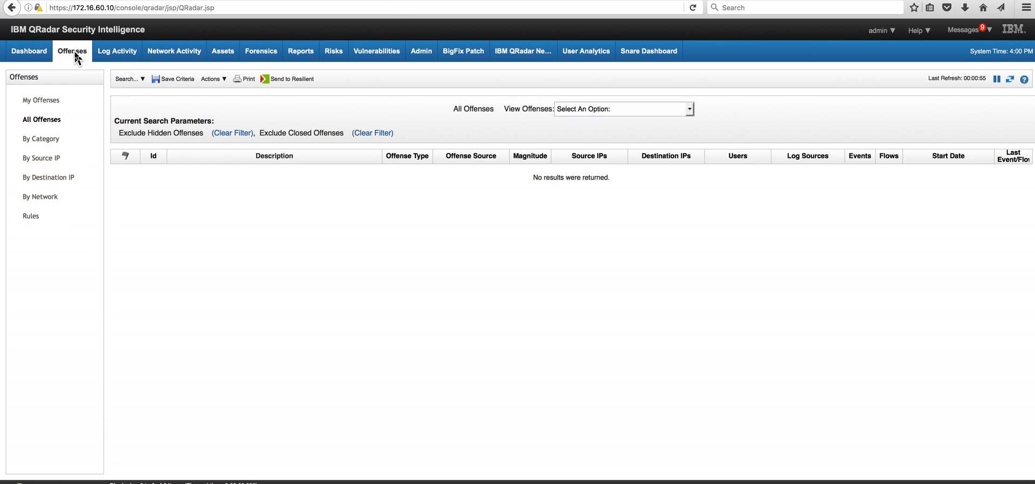
left_click(117, 51)
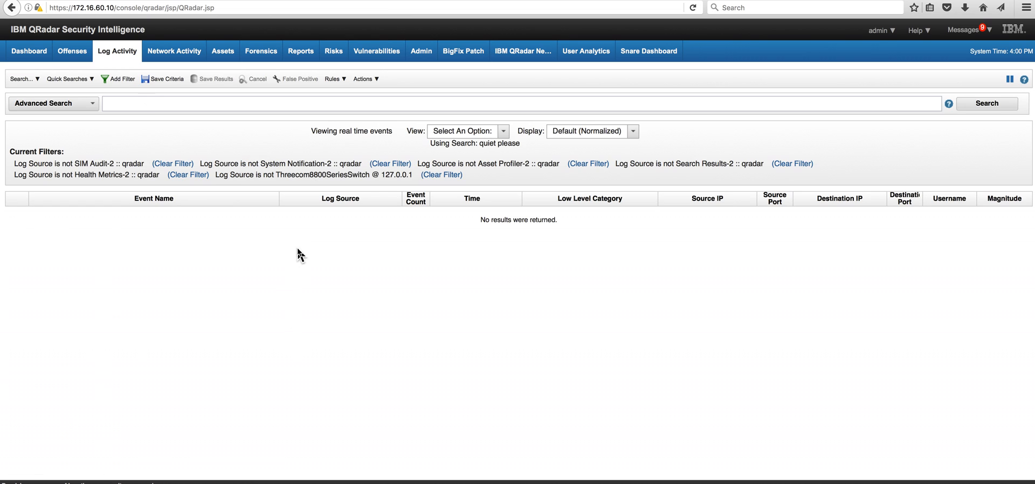
mouse_move(306, 240)
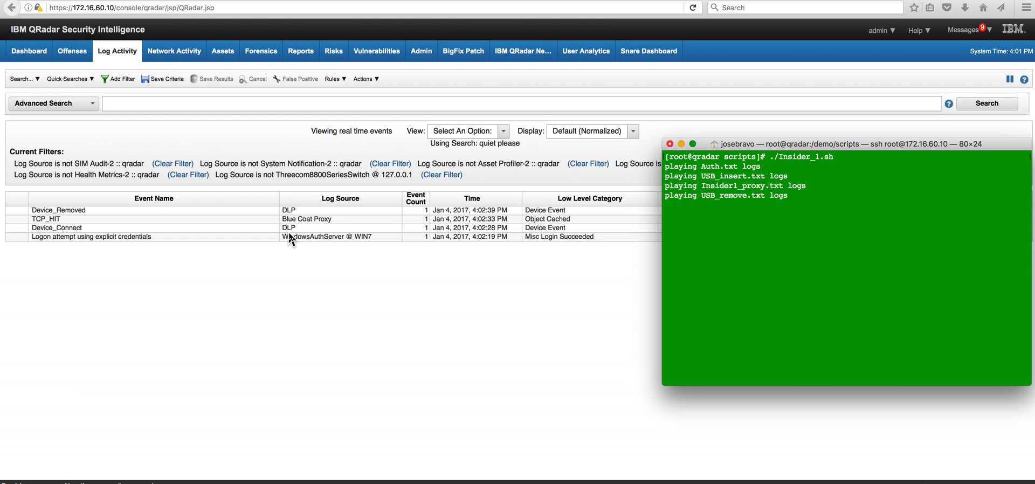
mouse_move(311, 221)
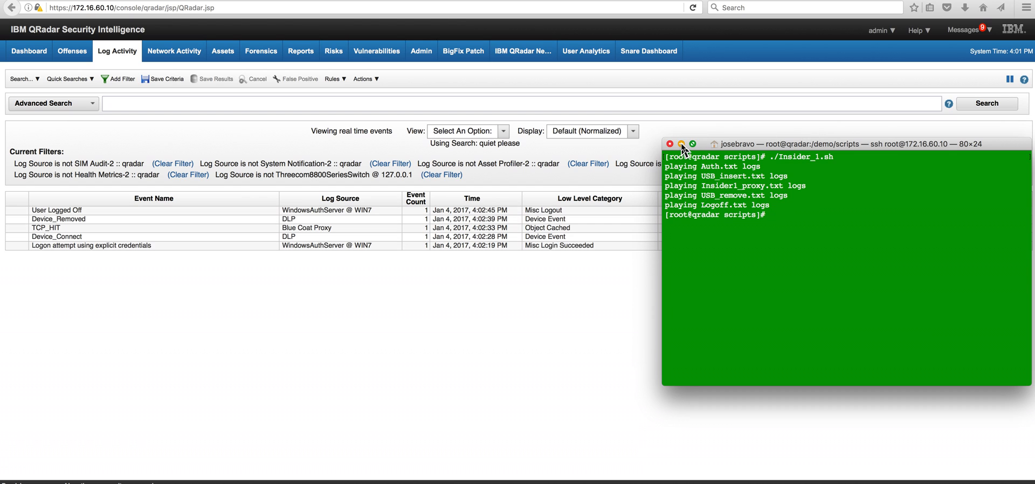
mouse_move(527, 192)
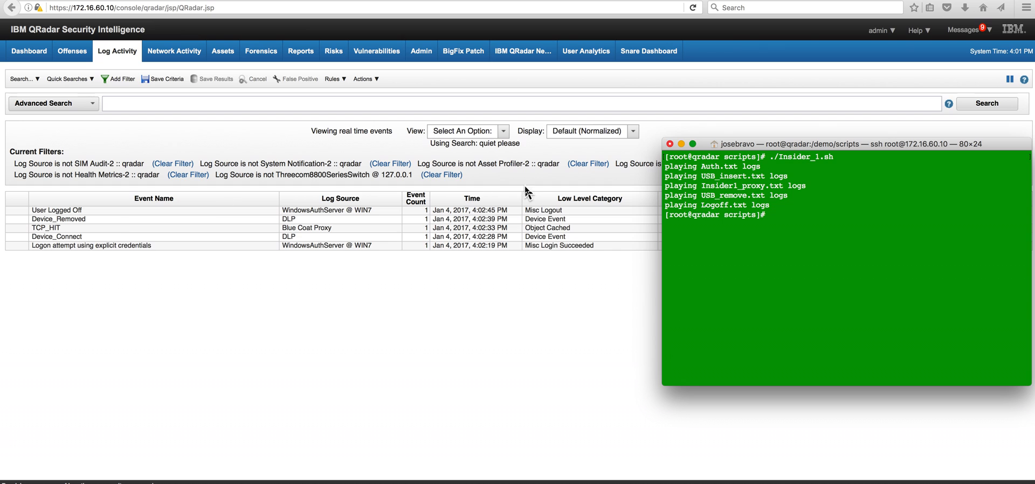
Bring the Log Activity window forward showing the five new rstoops insider events
left_click(680, 145)
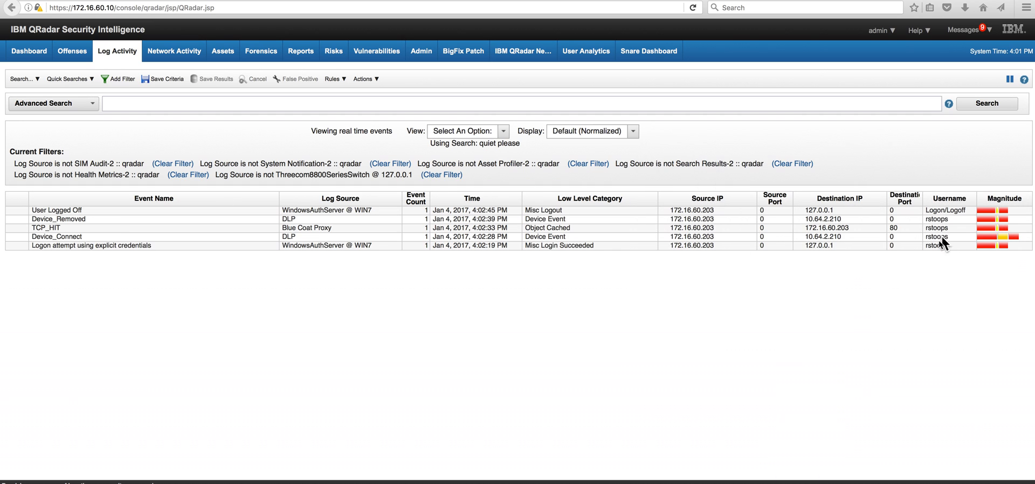
mouse_move(946, 211)
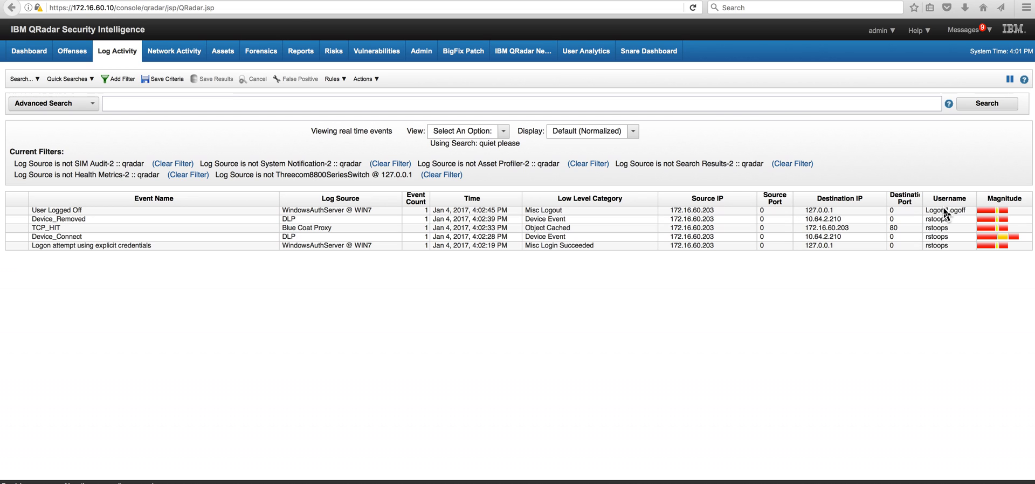
mouse_move(938, 236)
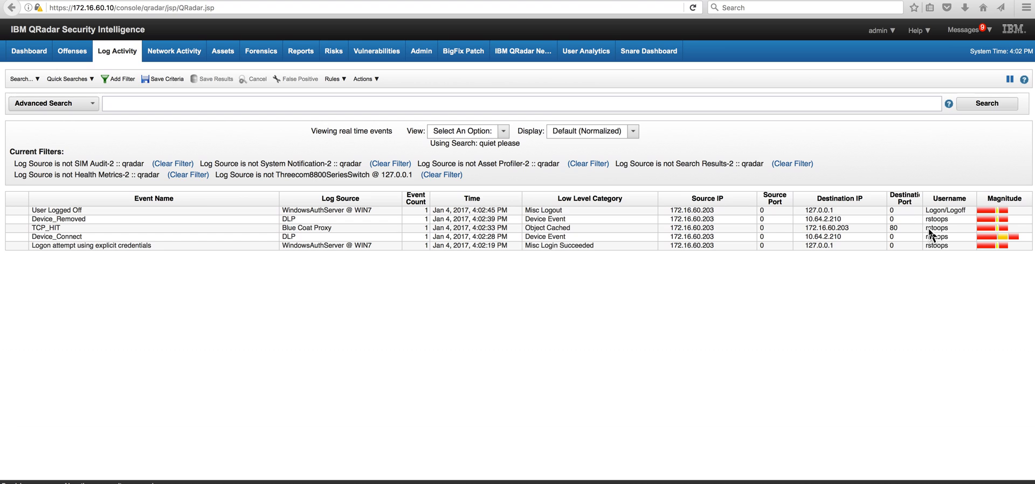
mouse_move(245, 125)
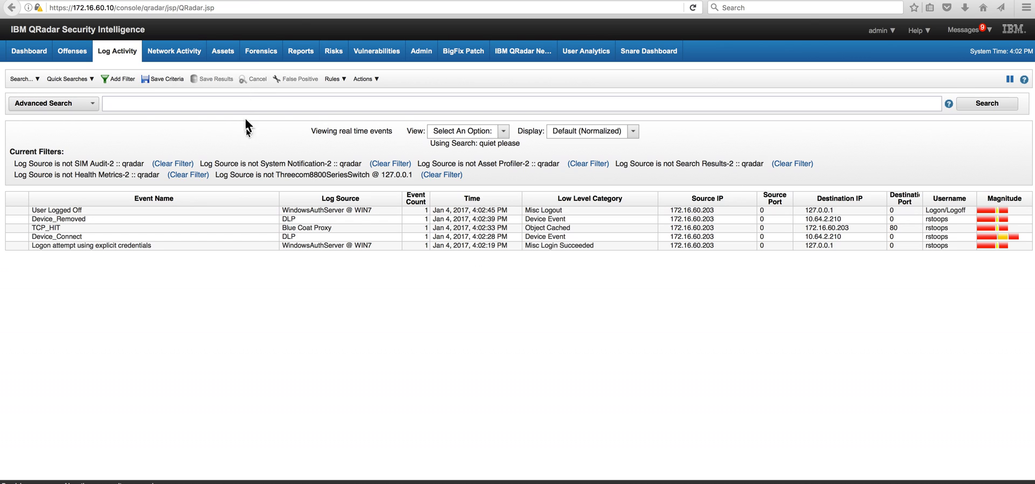
mouse_move(655, 224)
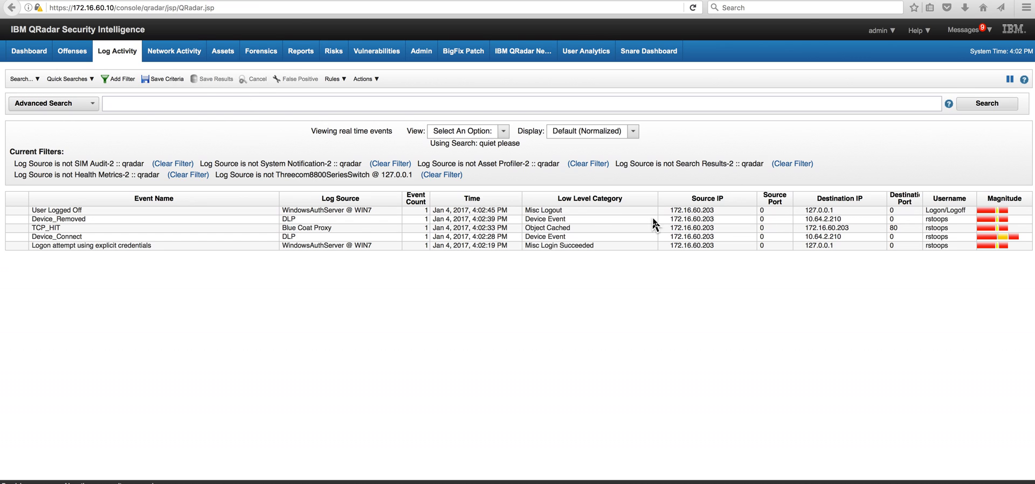
mouse_move(68, 245)
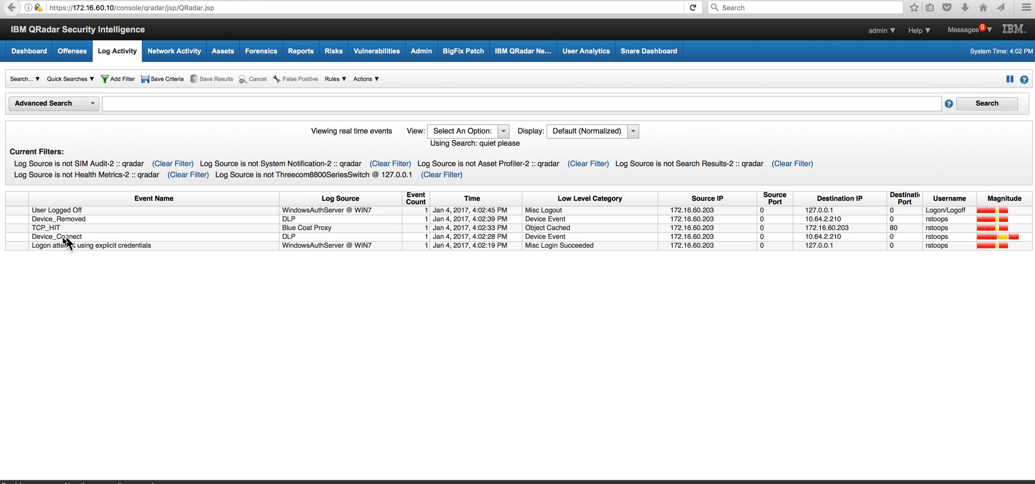
mouse_move(289, 242)
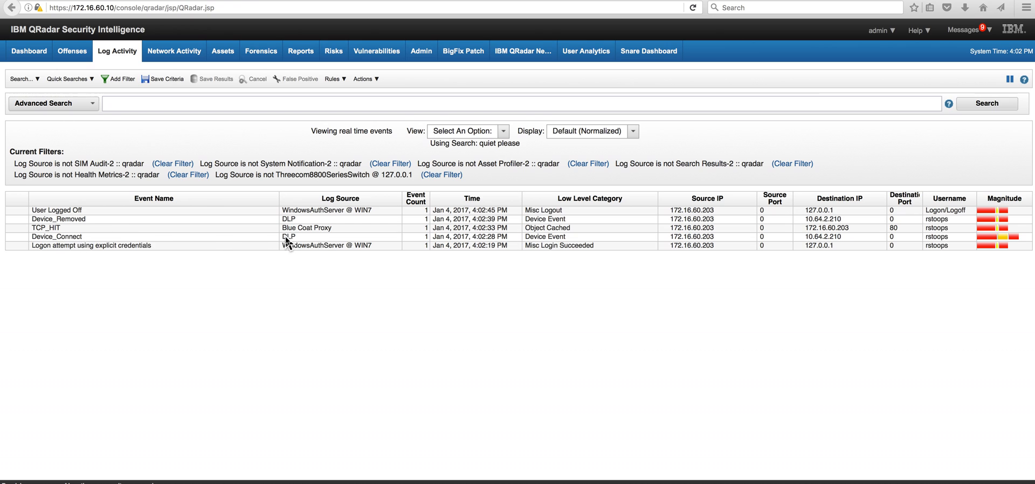
mouse_move(304, 227)
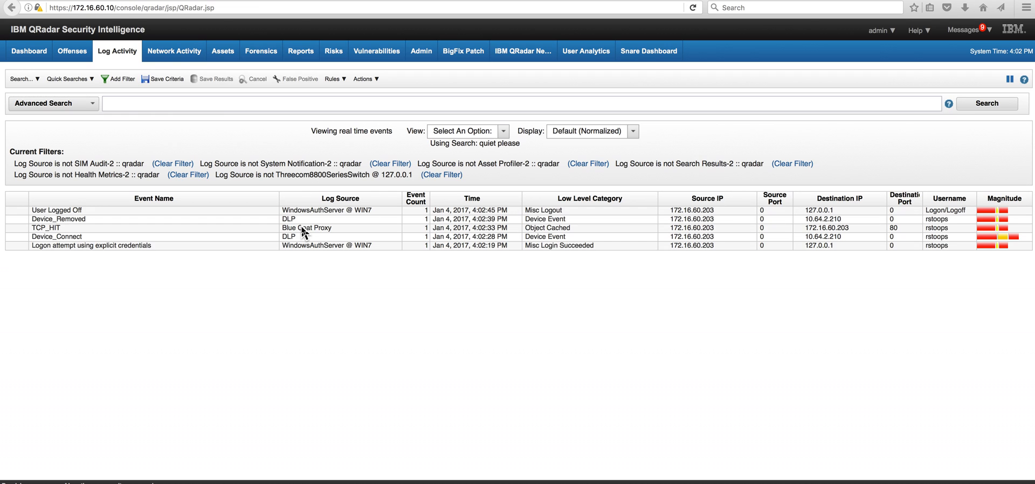
mouse_move(295, 89)
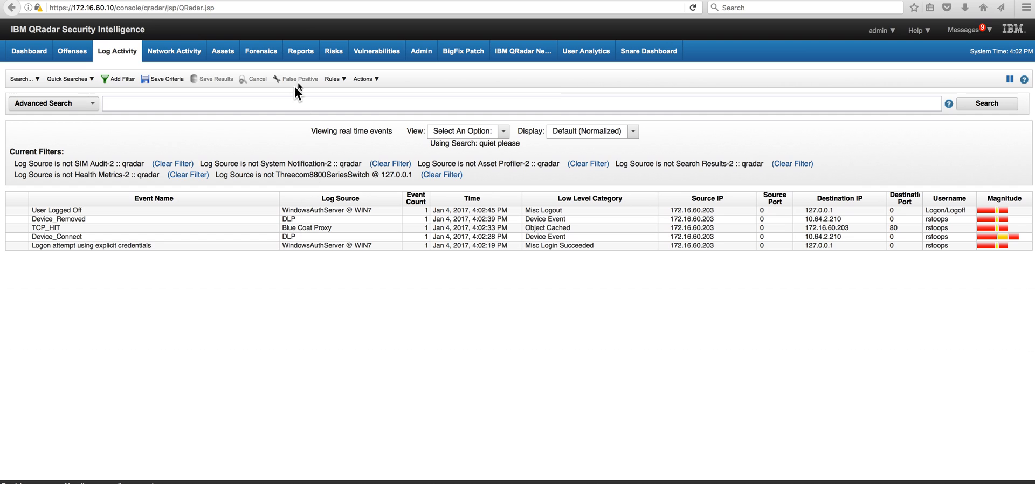
mouse_move(422, 54)
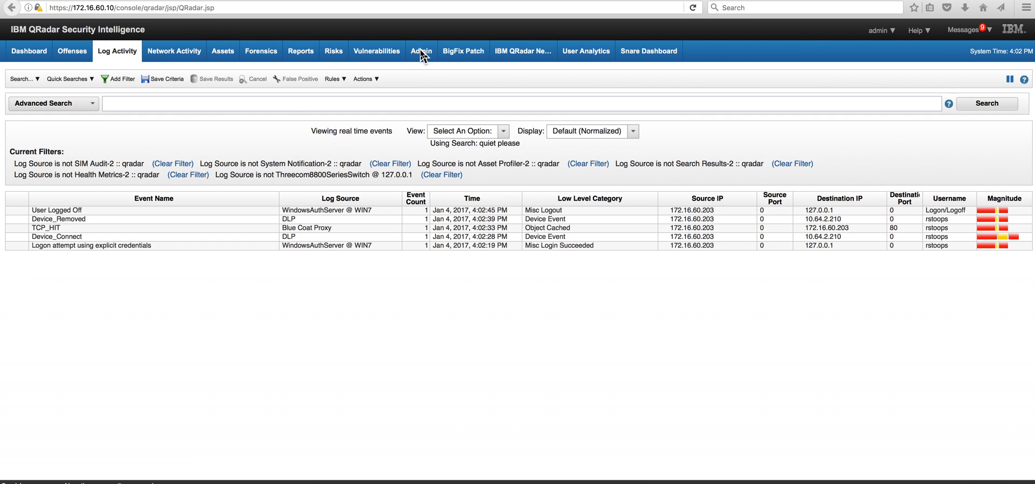
From Admin's Reference Set Management, sort by Name and open the Restricted Web Sites set
left_click(421, 51)
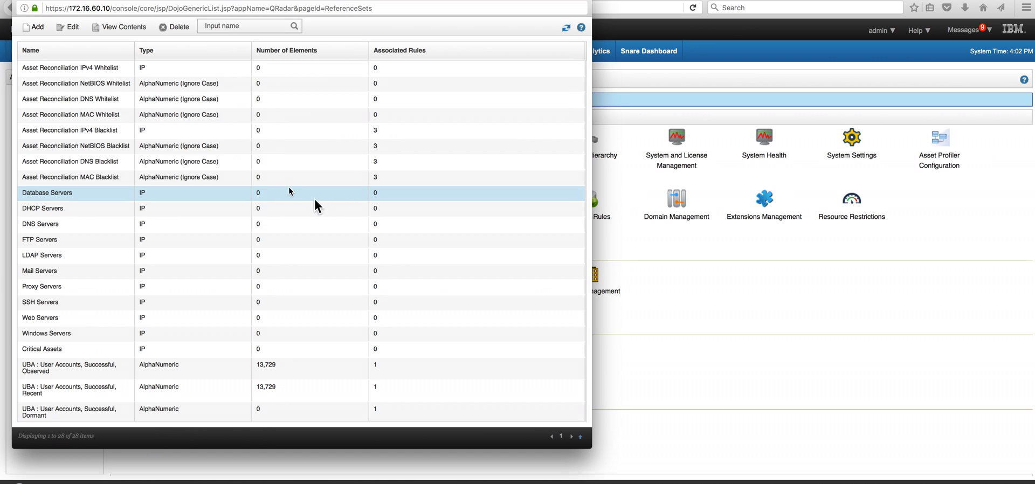
left_click(30, 51)
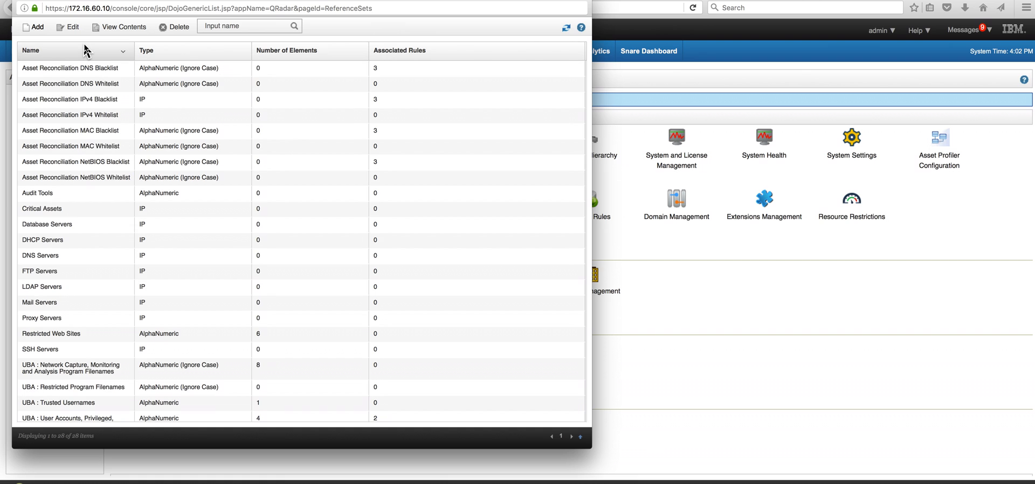
left_click(30, 51)
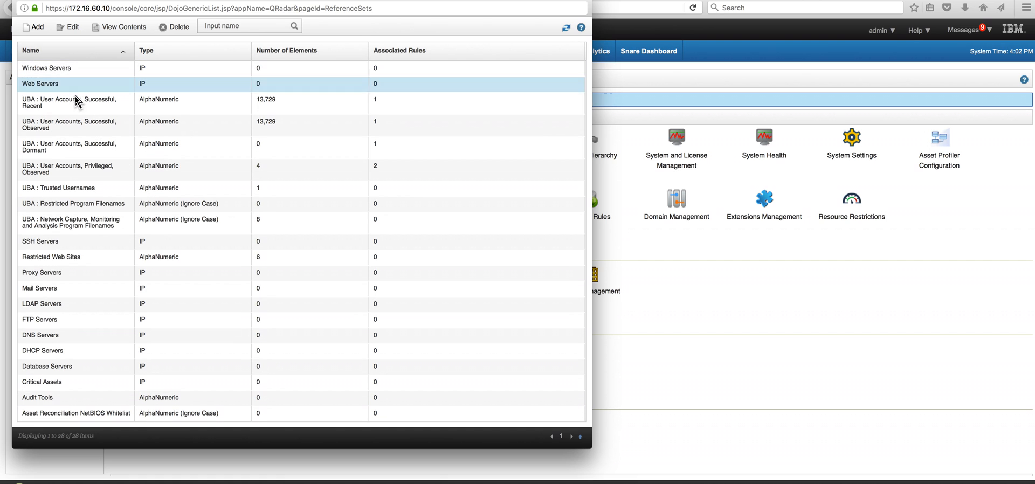
left_click(51, 257)
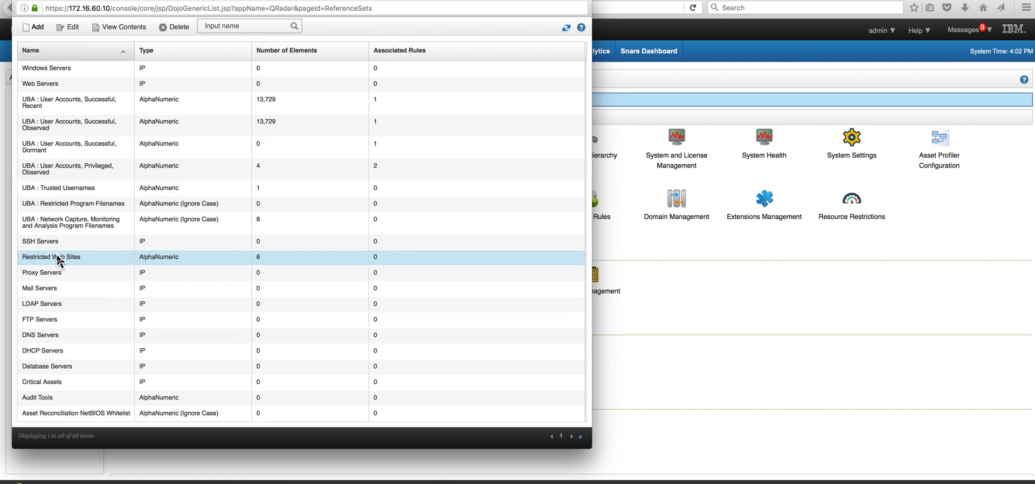
double_click(51, 256)
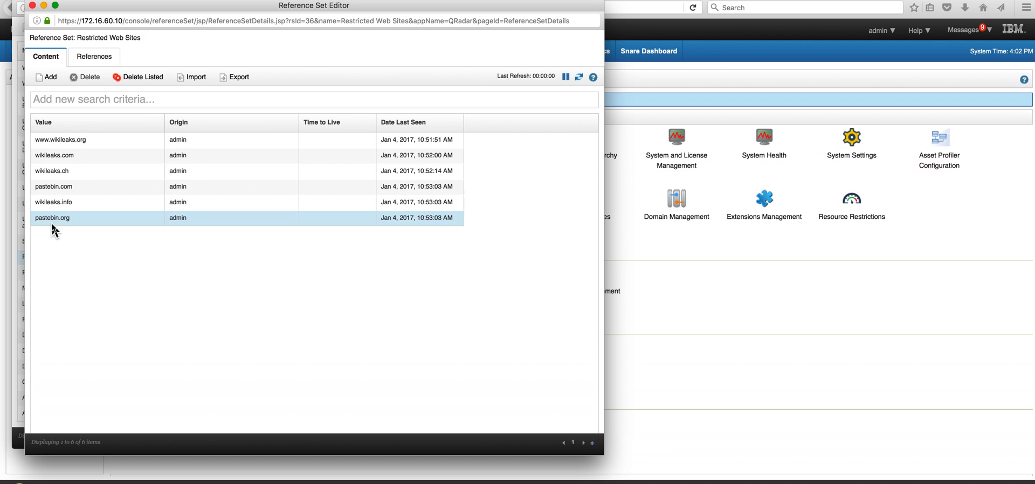
Review entries such as pastebin.com, then close the set contents and the reference set list
left_click(54, 186)
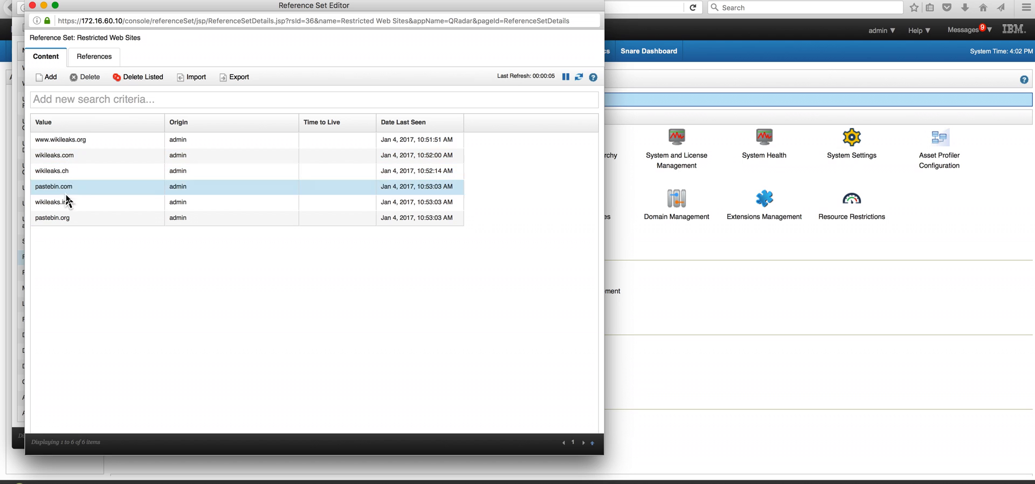
left_click(61, 139)
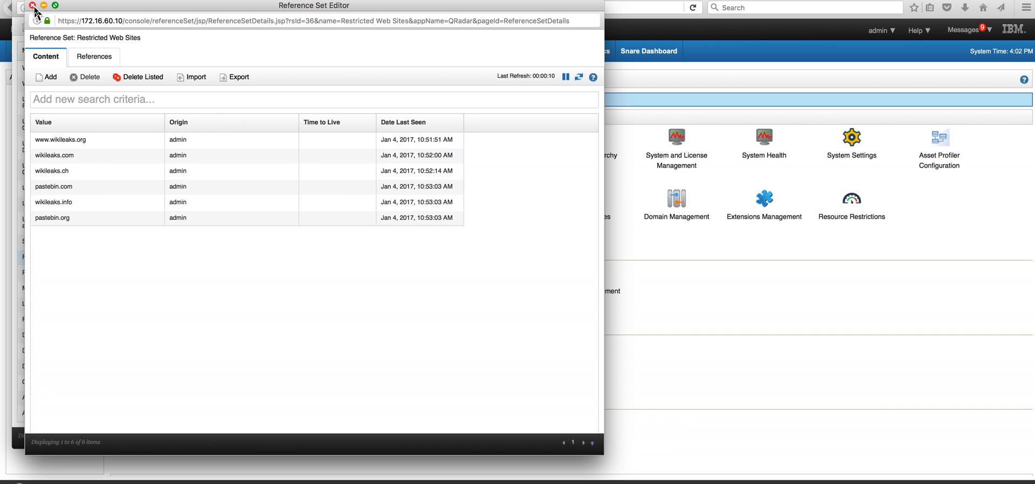
left_click(32, 6)
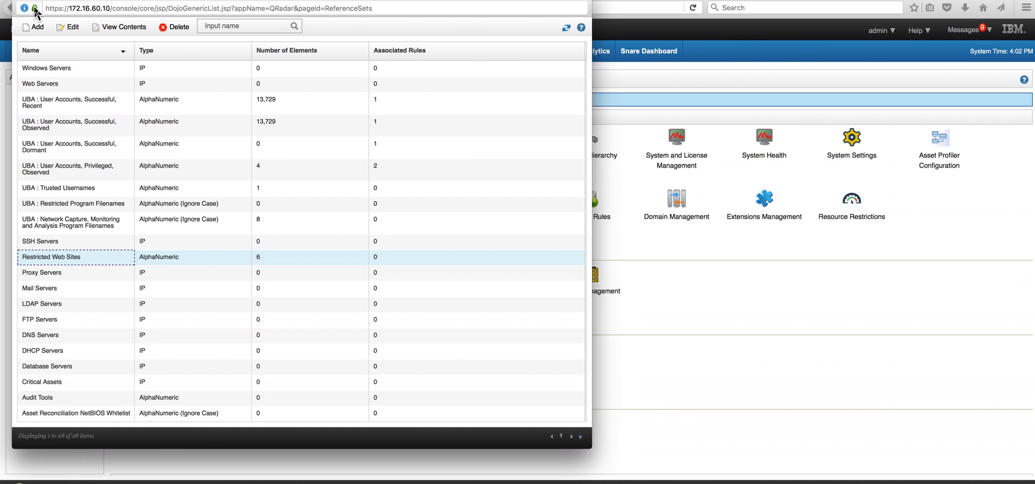
left_click(35, 12)
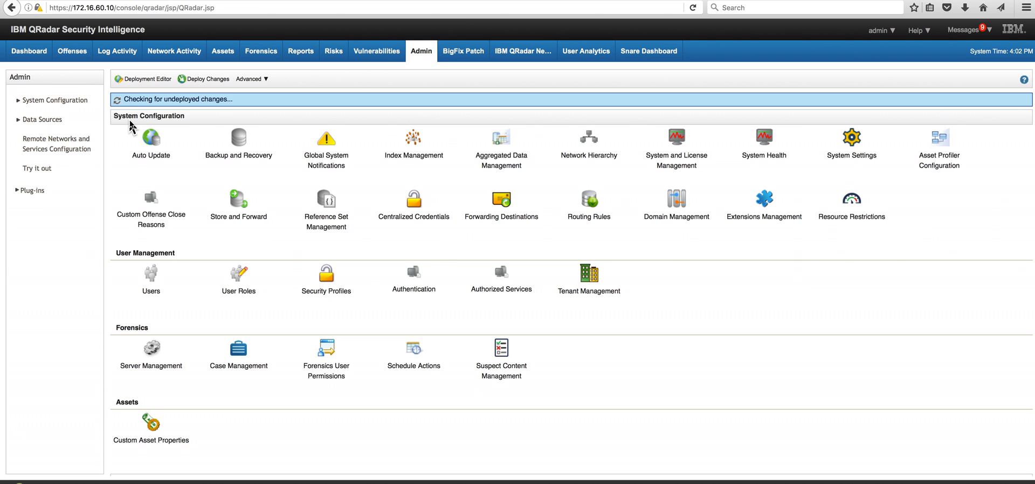
Return to Log Activity and pause the real-time event feed
left_click(117, 51)
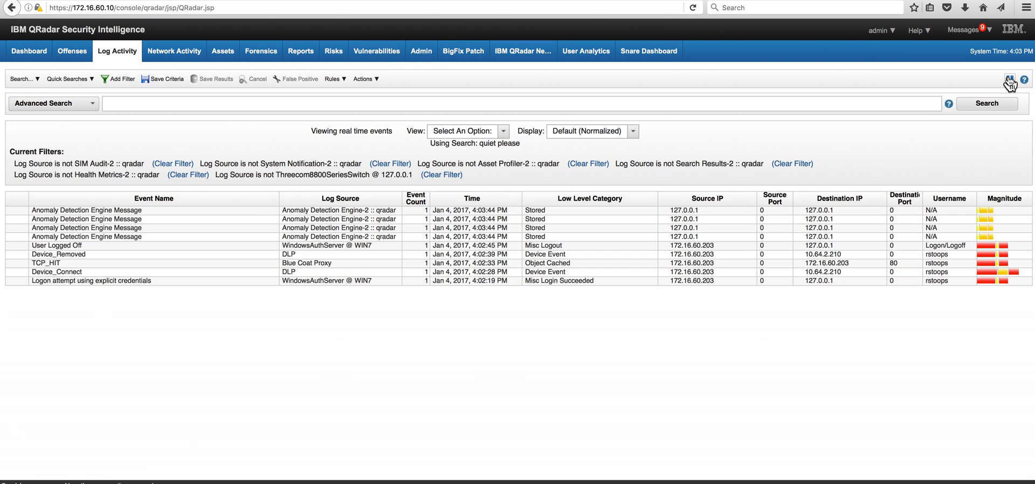
left_click(1010, 80)
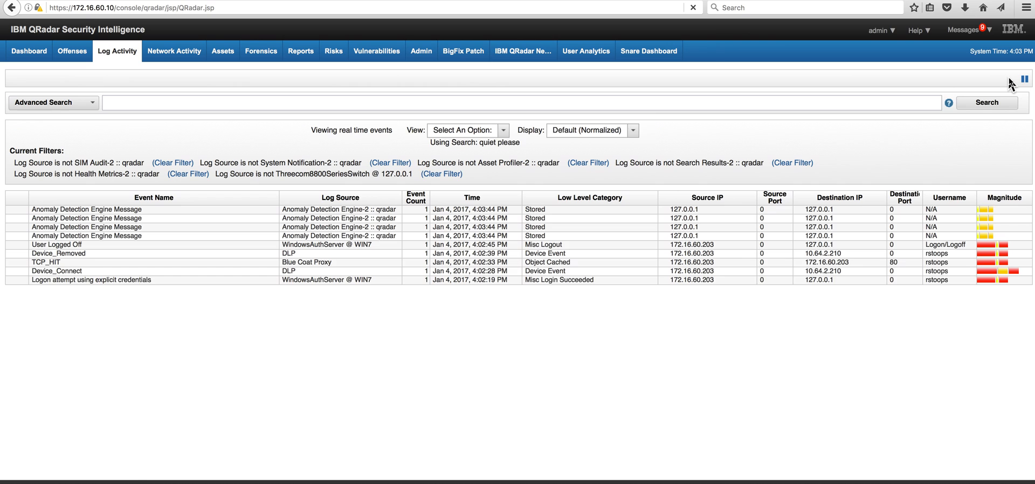
left_click(1025, 77)
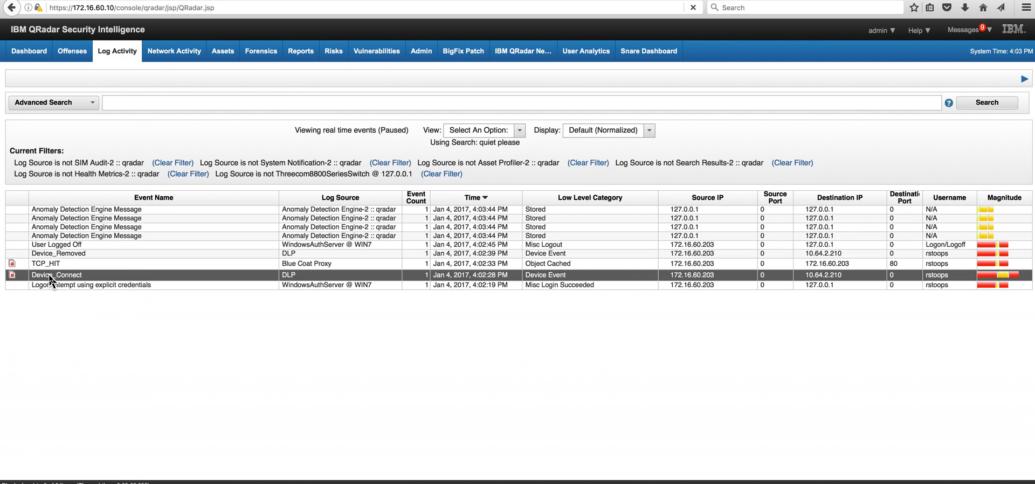
double_click(57, 275)
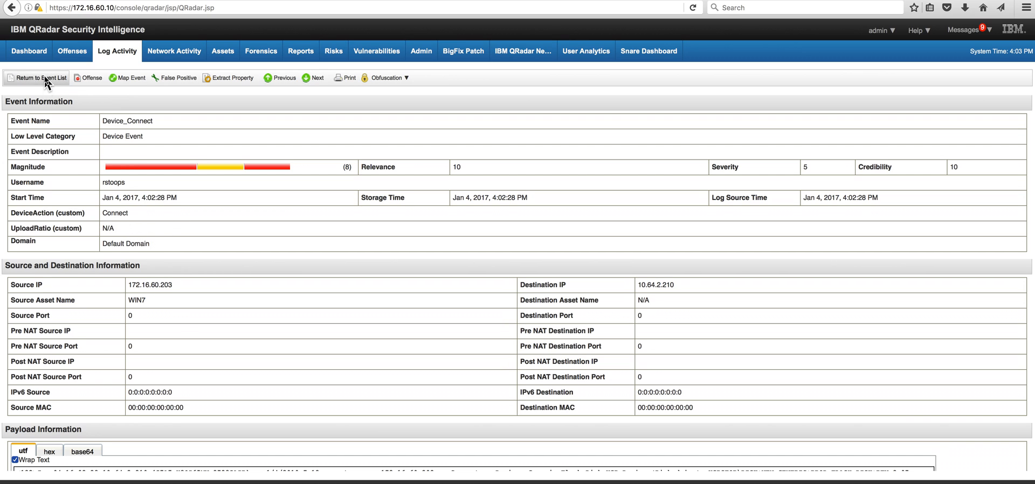
left_click(36, 78)
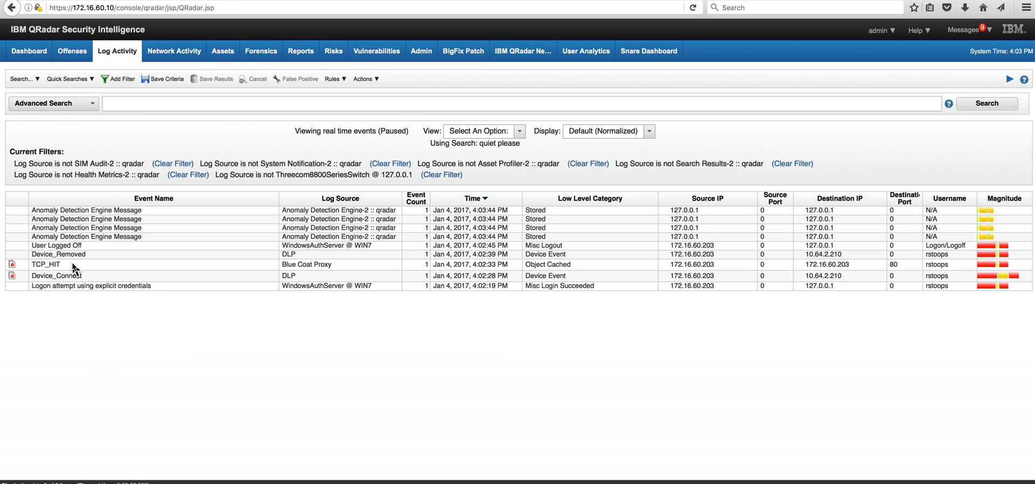
double_click(45, 264)
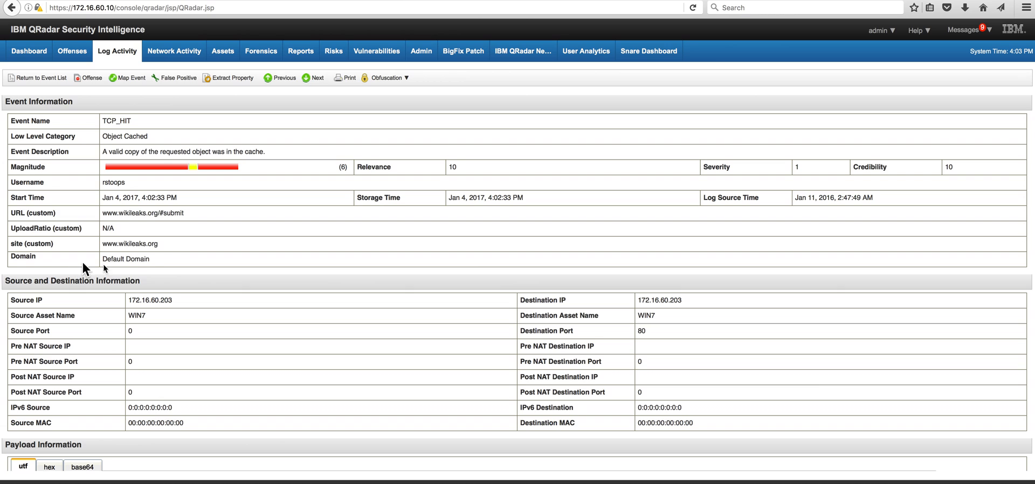
mouse_move(132, 213)
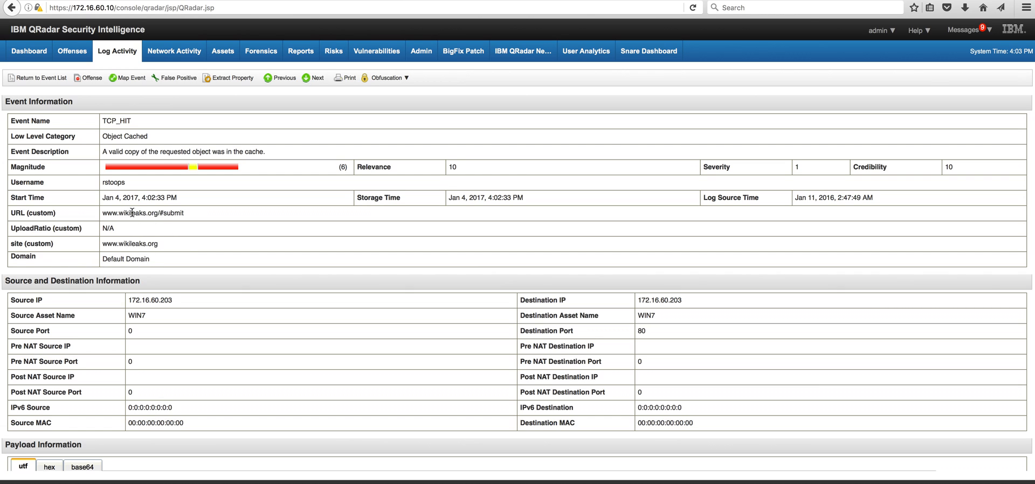
mouse_move(131, 213)
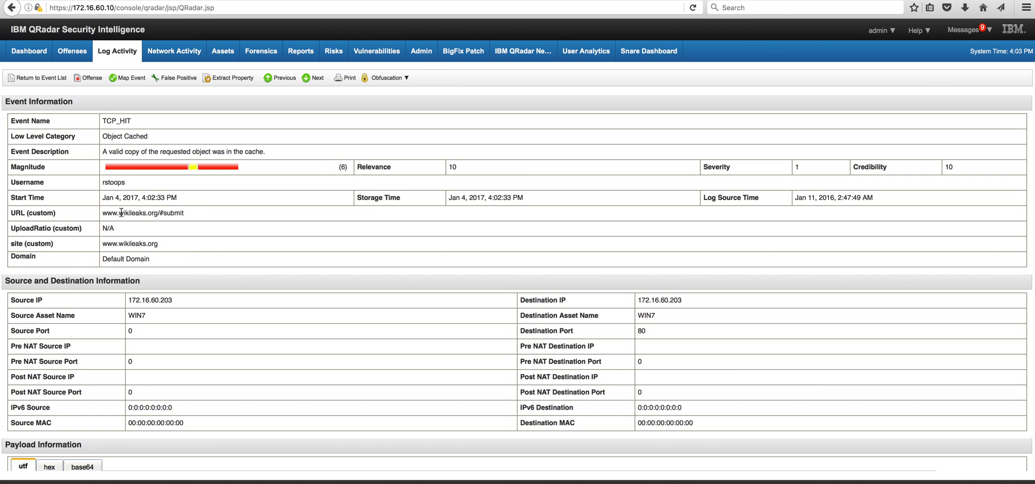
mouse_move(109, 214)
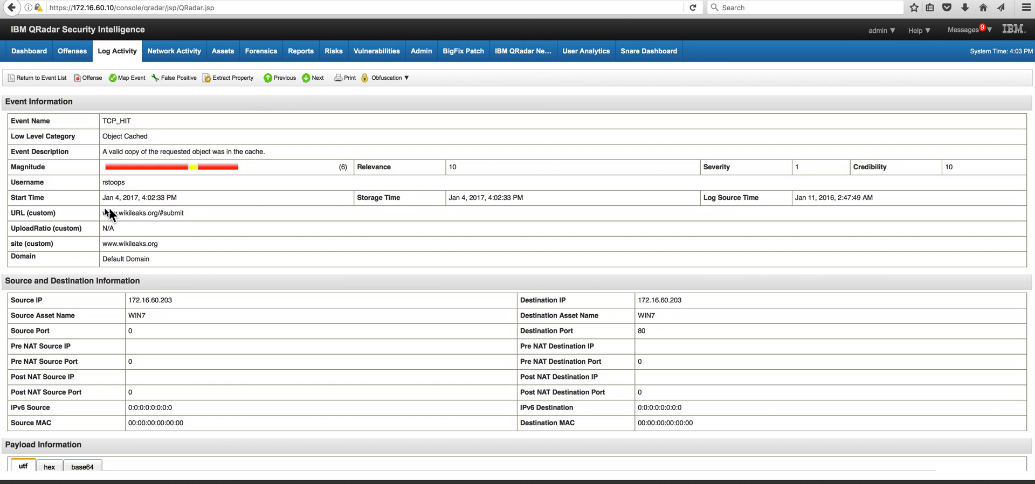
mouse_move(22, 210)
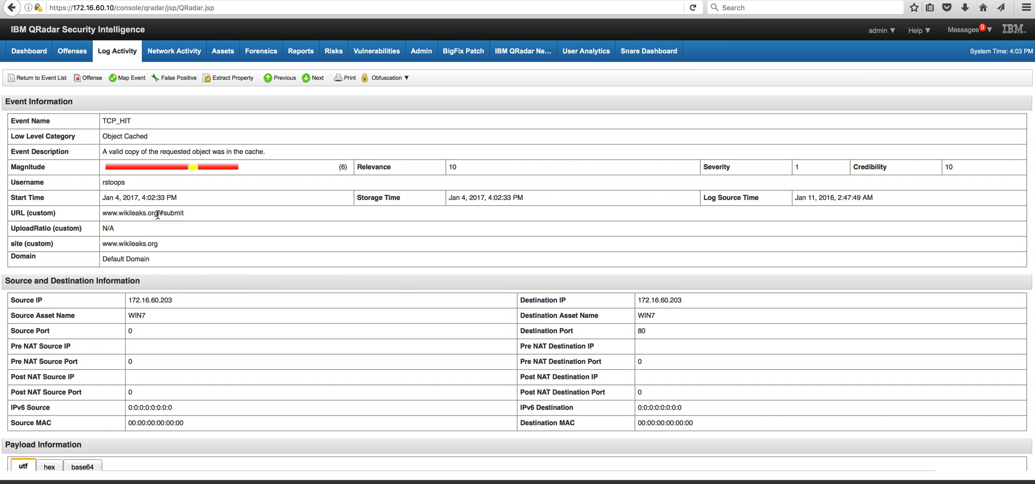
mouse_move(169, 227)
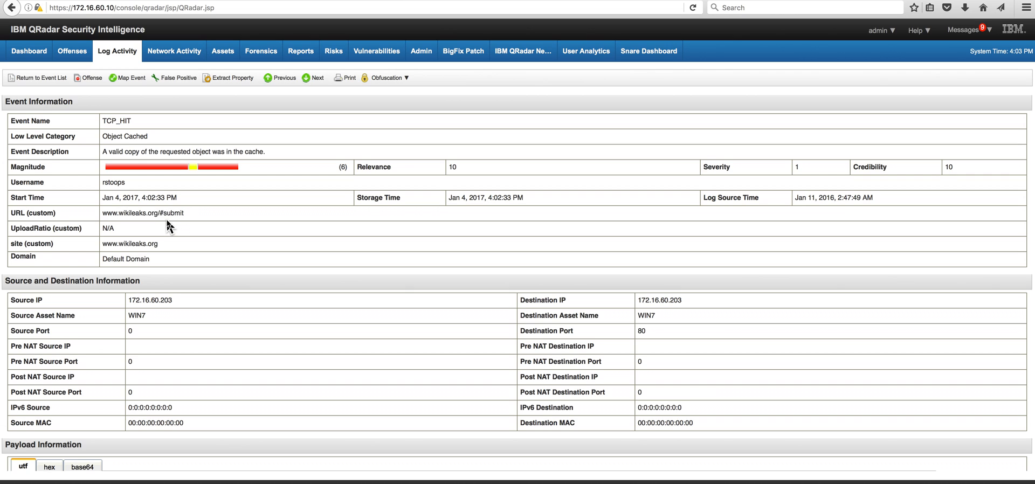
mouse_move(99, 131)
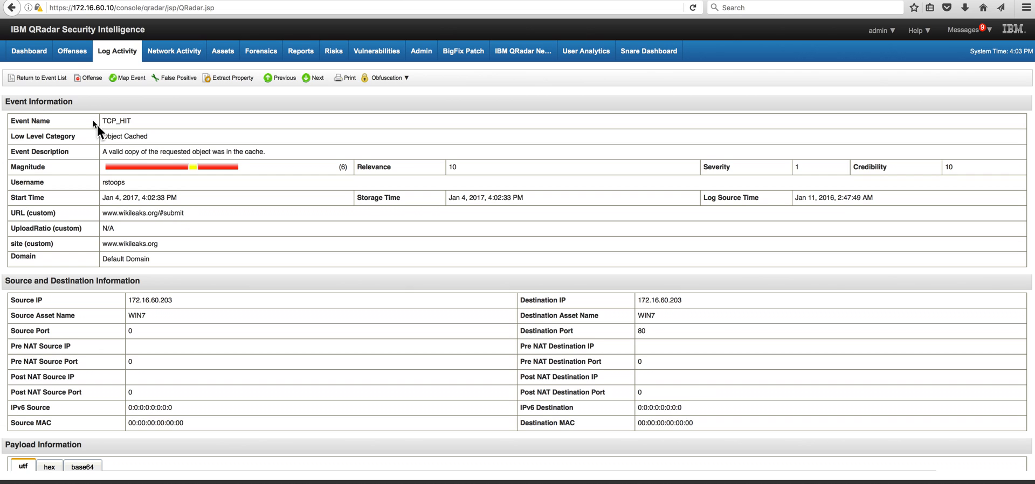
Go to the Offenses tab and bring up the Offense 26 summary
left_click(71, 51)
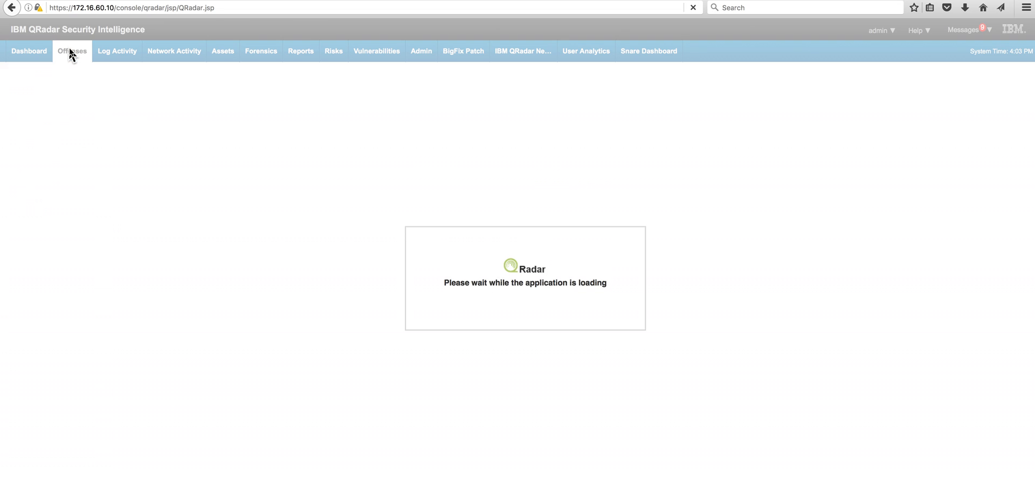
left_click(71, 51)
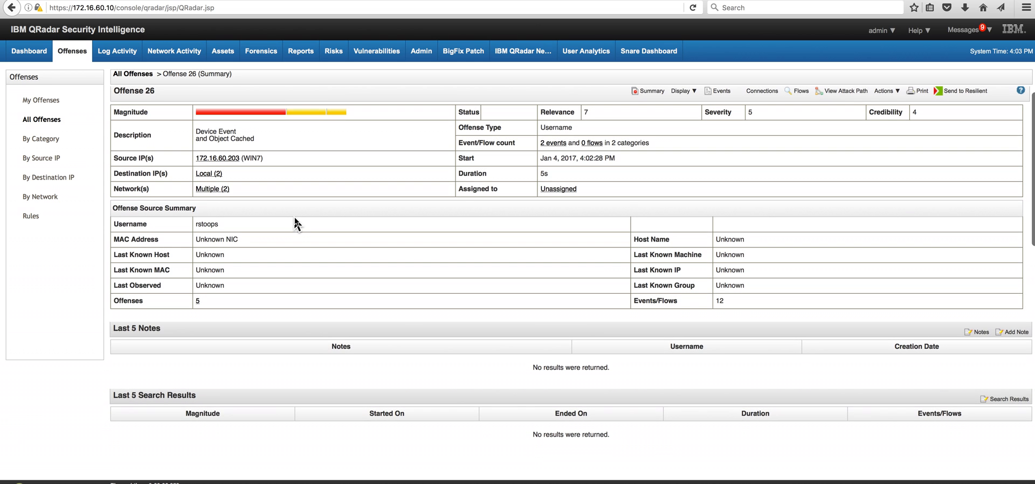
scroll("down", 3)
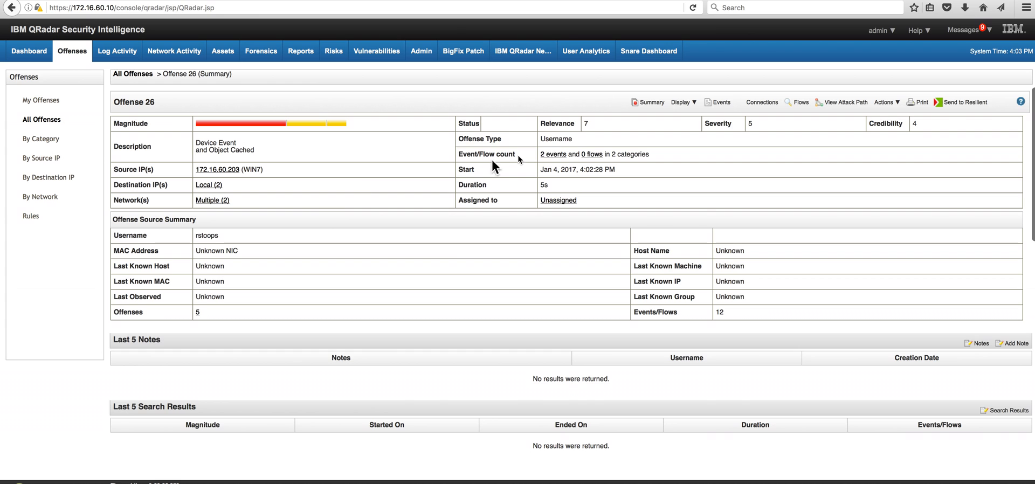
Display the contributing rules and select Insider Threat: USB and Restricted Site
left_click(682, 102)
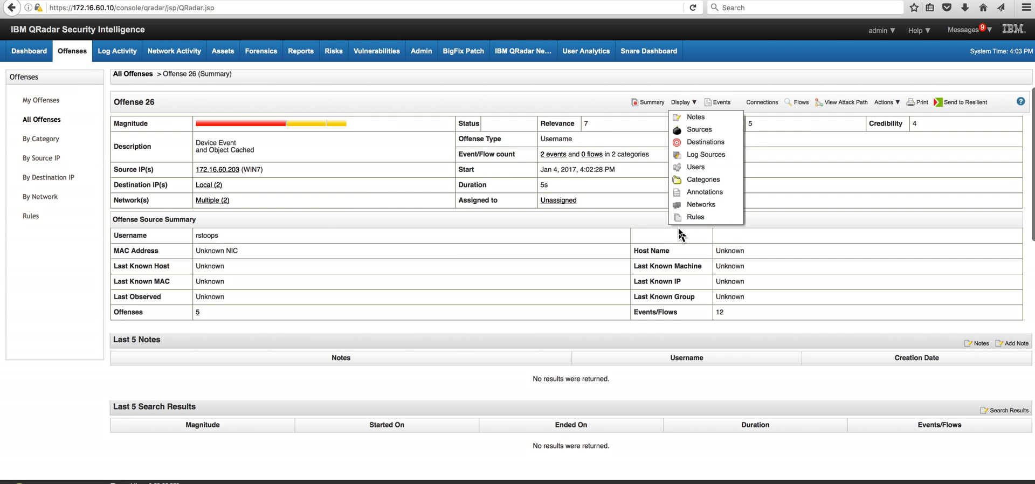
left_click(696, 217)
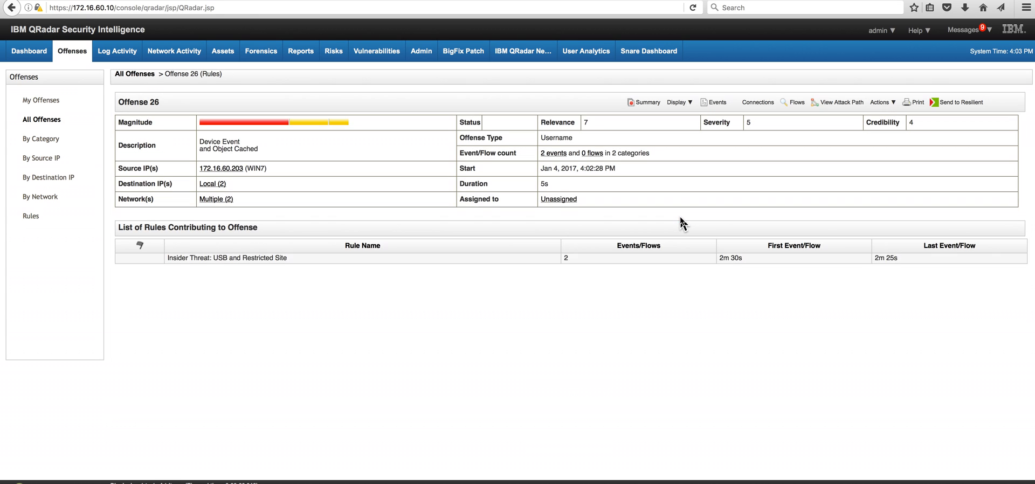
left_click(227, 257)
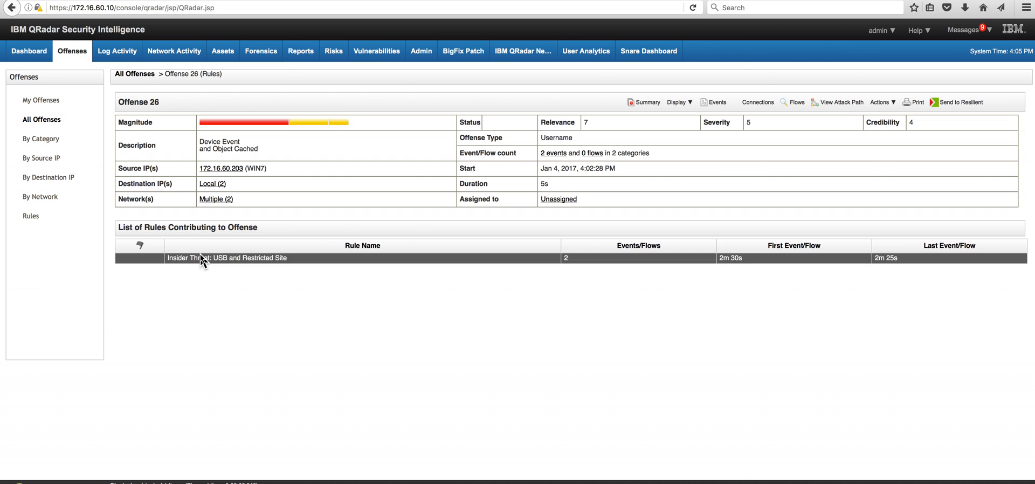
Open Insider Threat: USB and Restricted Site in the Rule Wizard showing its 5-minute USB-and-restricted-site tests
double_click(224, 258)
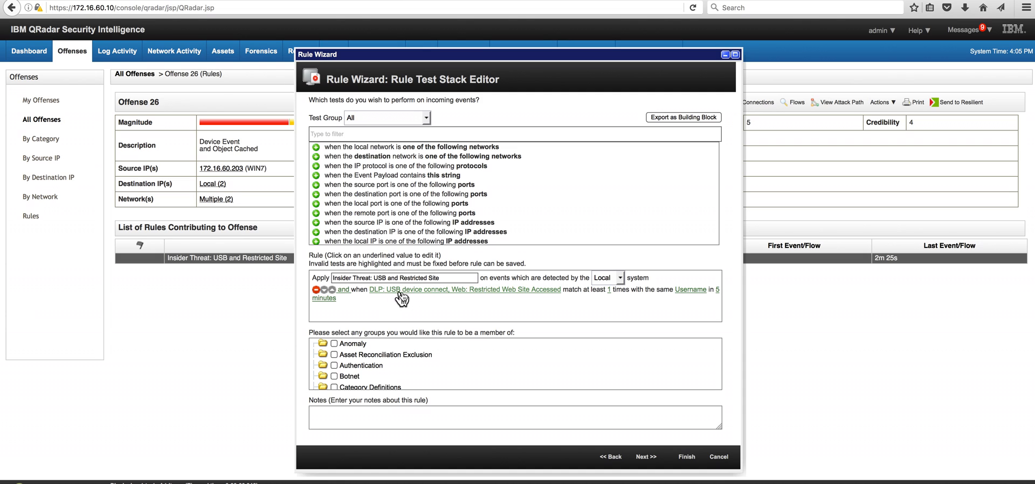
mouse_move(404, 298)
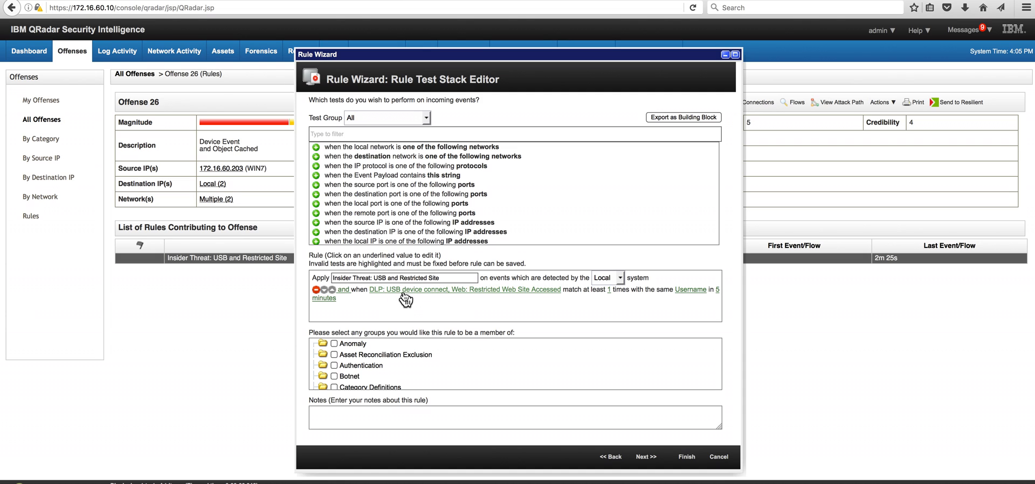
mouse_move(439, 300)
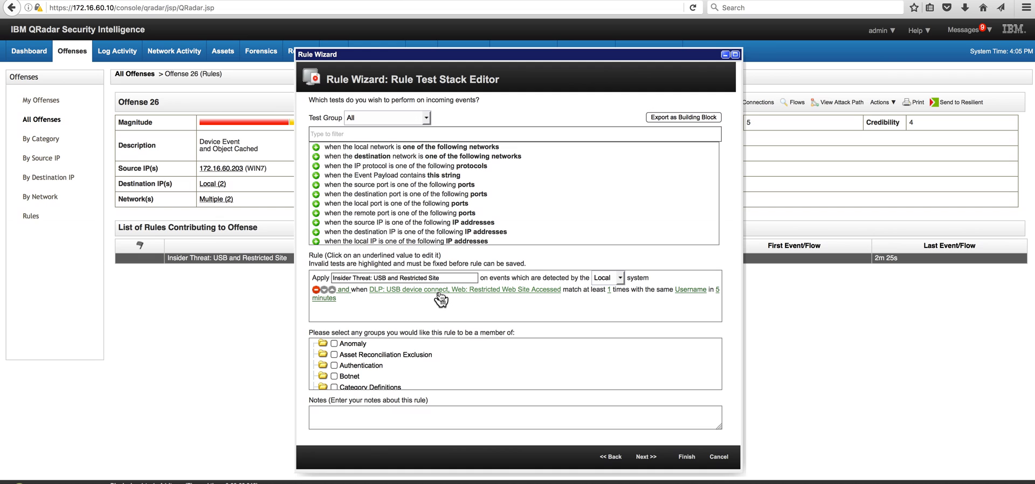
mouse_move(531, 300)
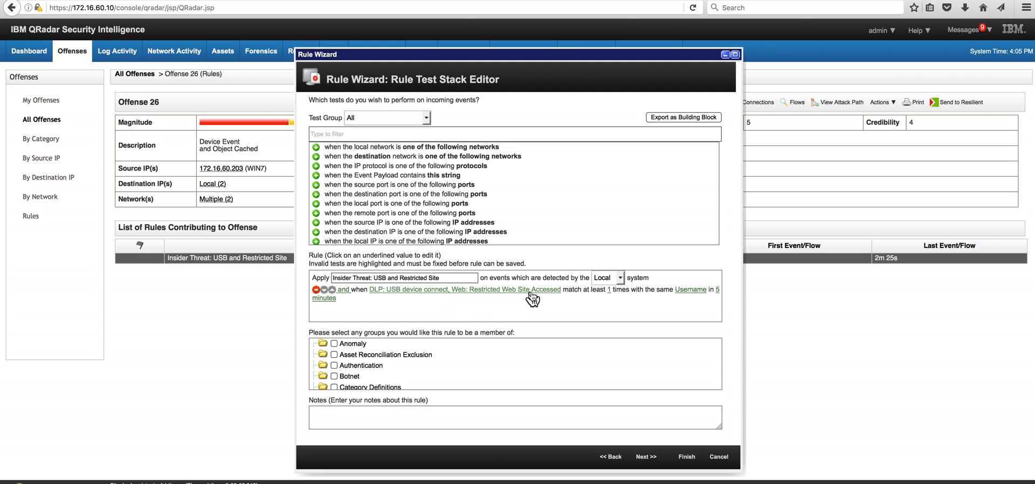
mouse_move(621, 301)
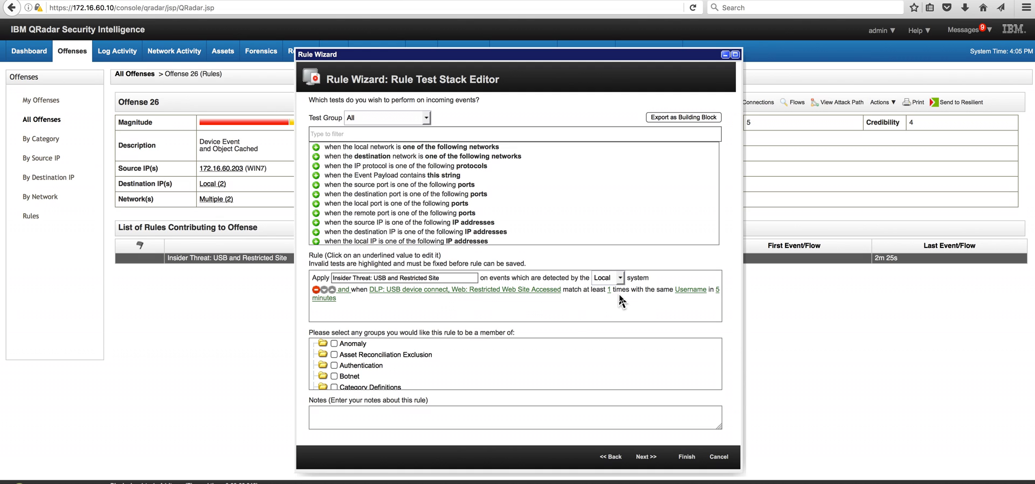
mouse_move(691, 289)
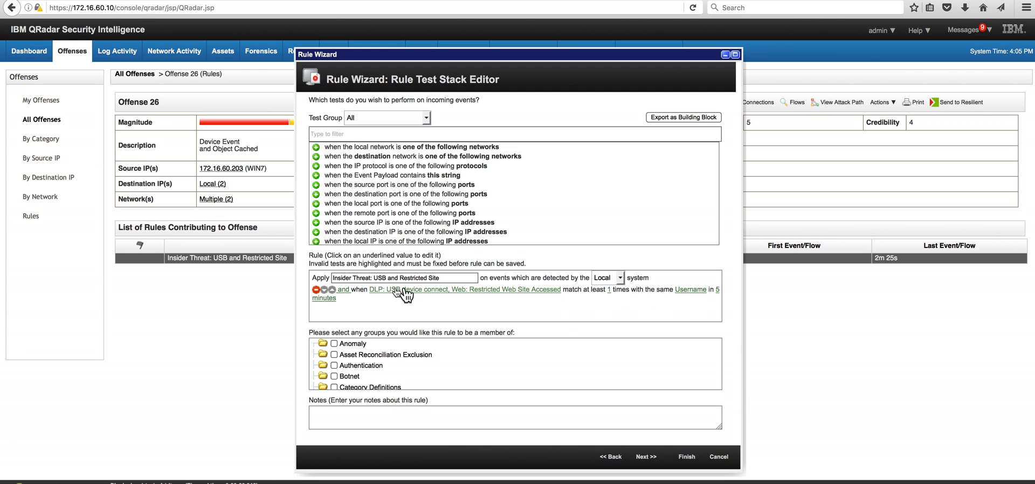
mouse_move(362, 304)
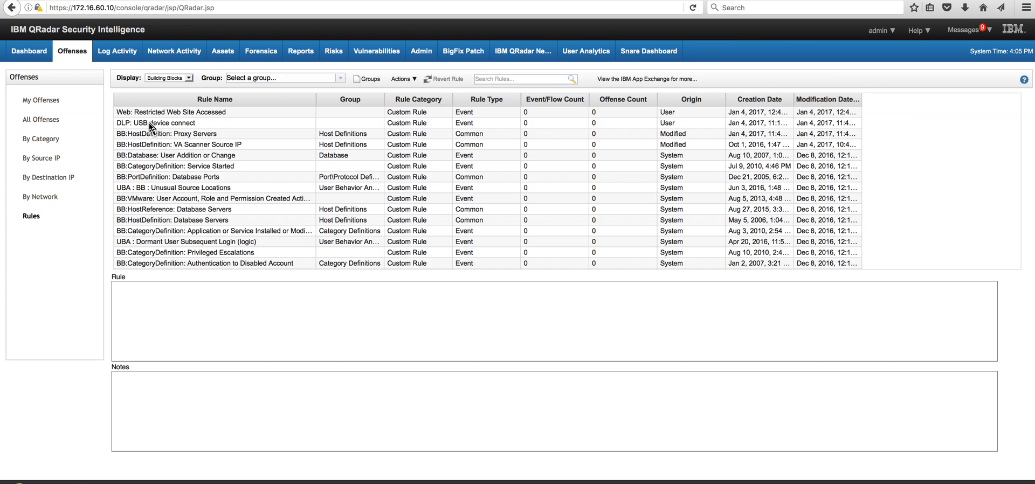
Open the DLP: USB device connect building block, review its DeviceAction Connect test, and cancel out
left_click(158, 122)
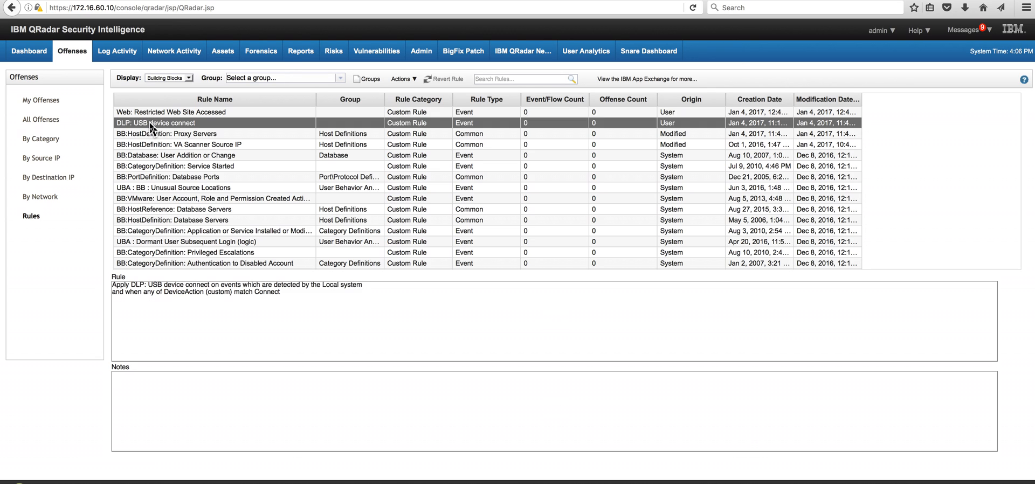
double_click(156, 123)
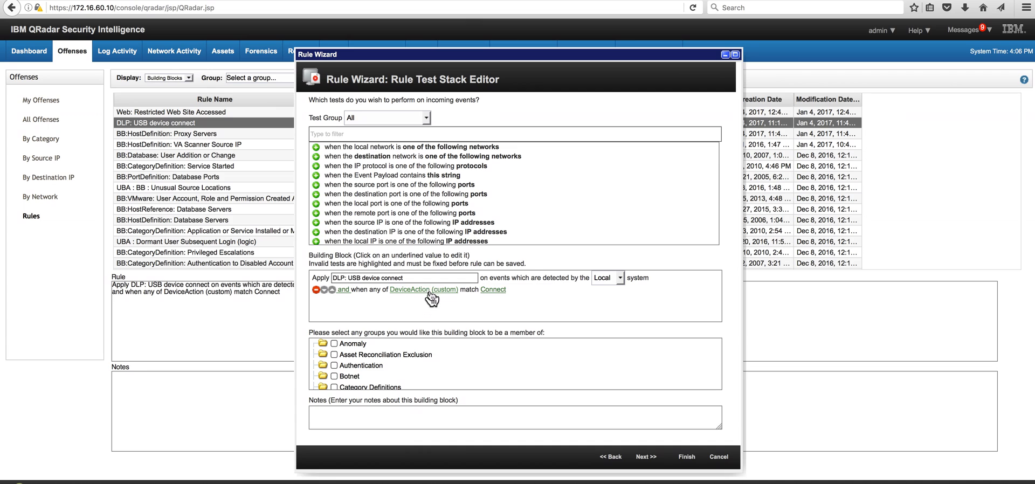
mouse_move(463, 298)
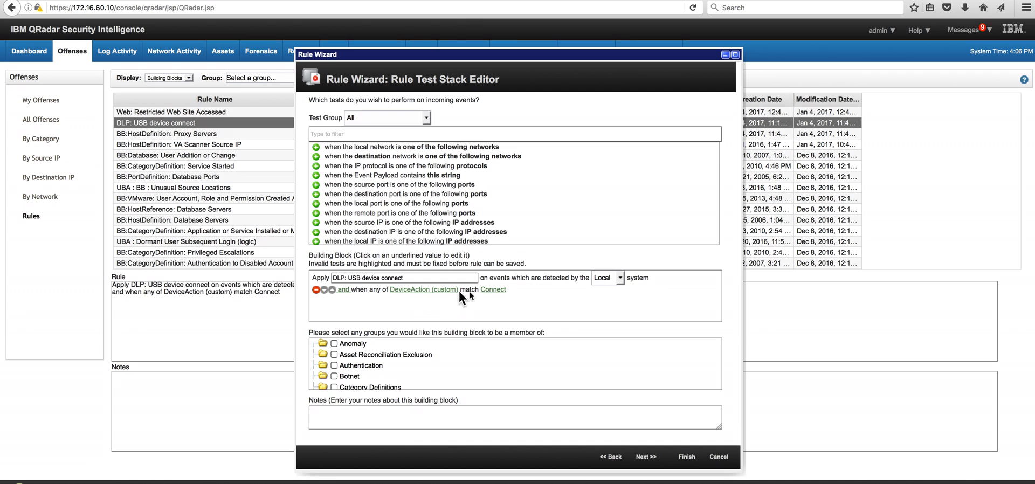
mouse_move(492, 289)
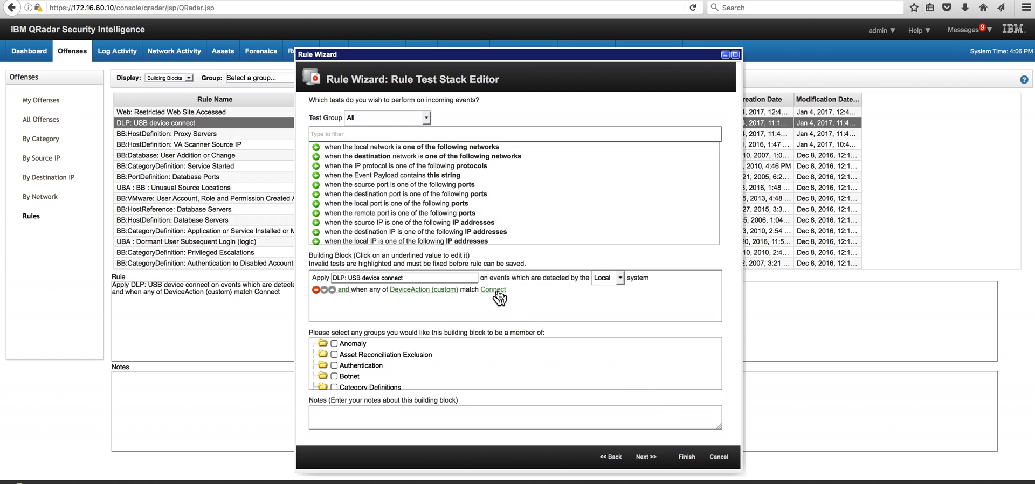
mouse_move(719, 456)
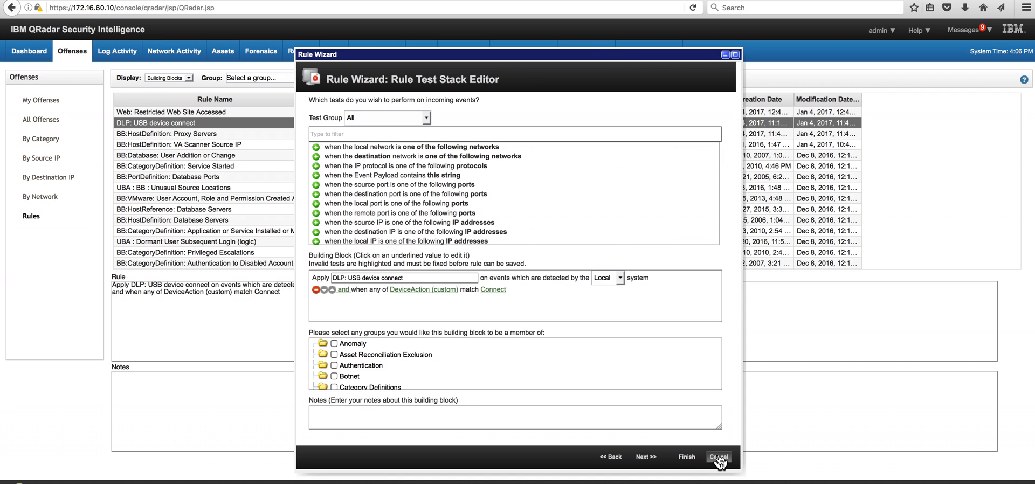
left_click(718, 456)
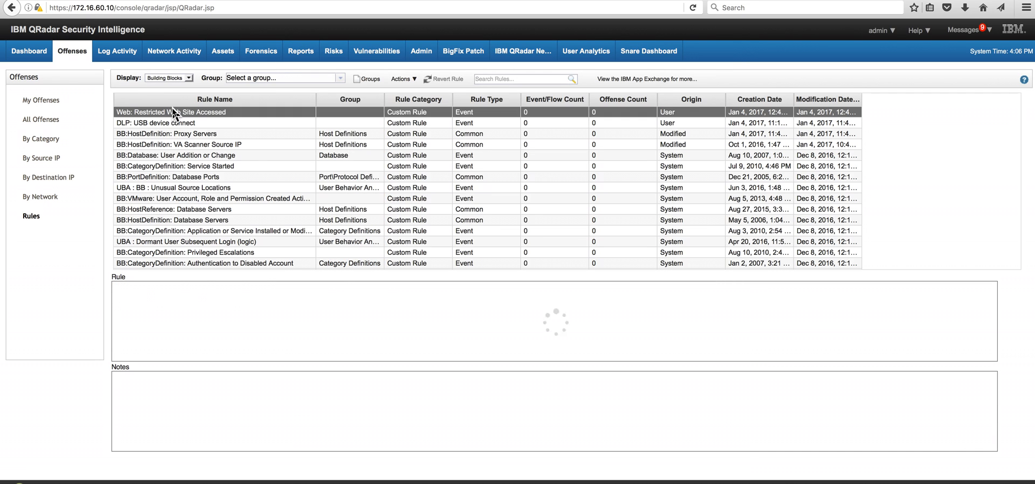
Open Web: Restricted Web Site Accessed showing its Blue Coat Proxy and Restricted Web Sites - AlphaNumeric tests
double_click(170, 112)
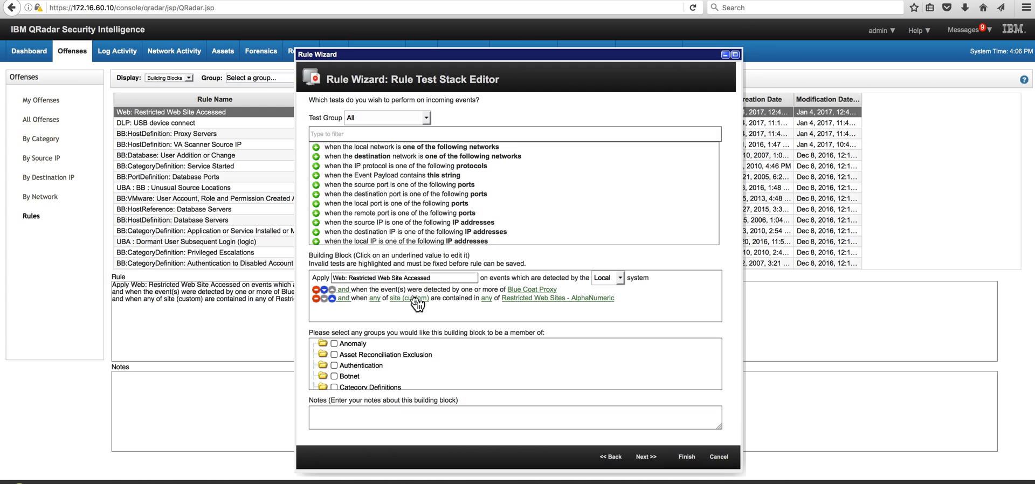
mouse_move(532, 289)
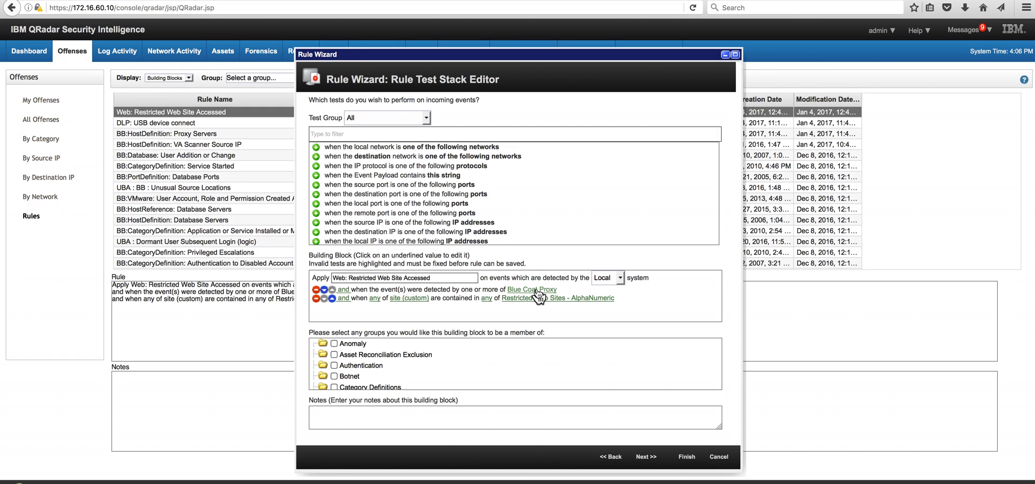
mouse_move(475, 297)
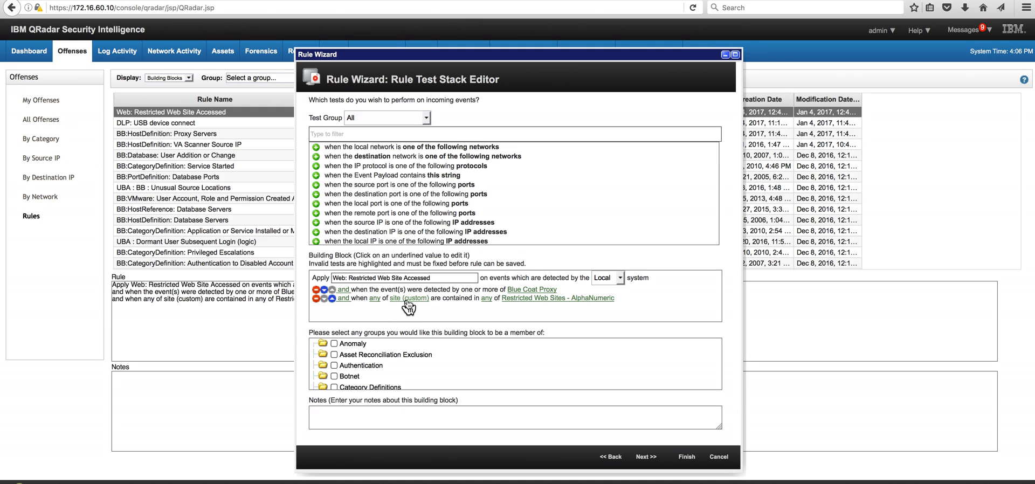
mouse_move(467, 306)
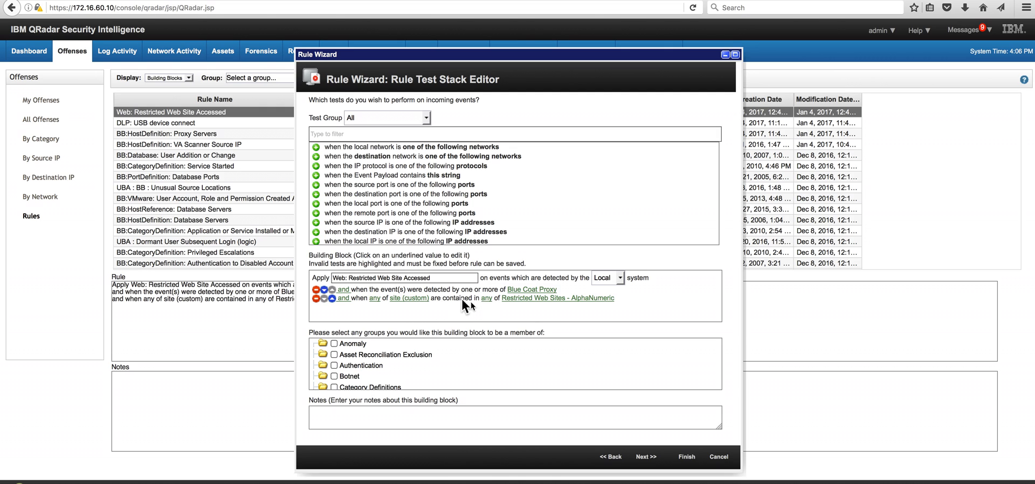